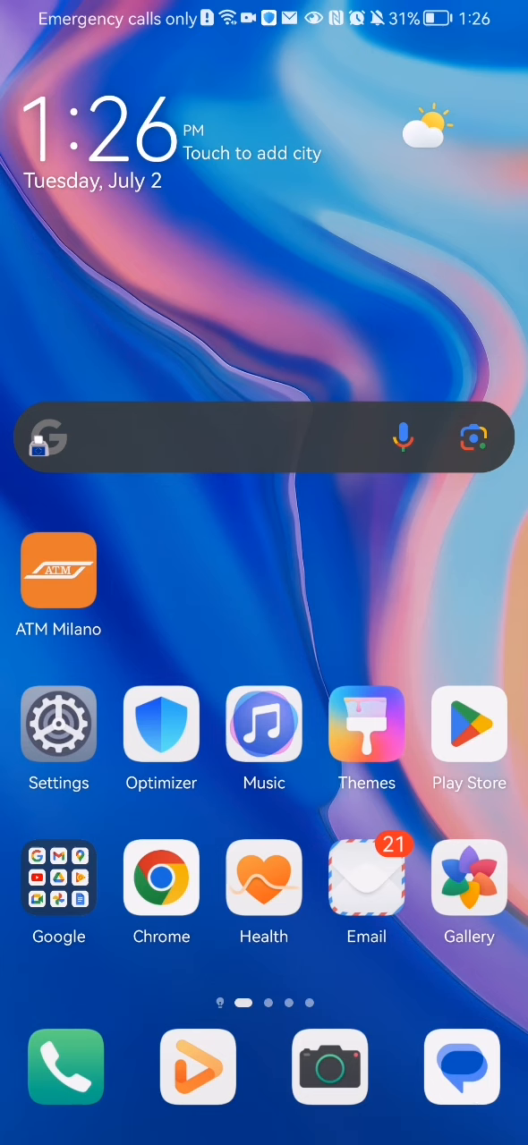
Launch ATM Milano and view its home page with line statuses and the M4 closure notice
click(58, 570)
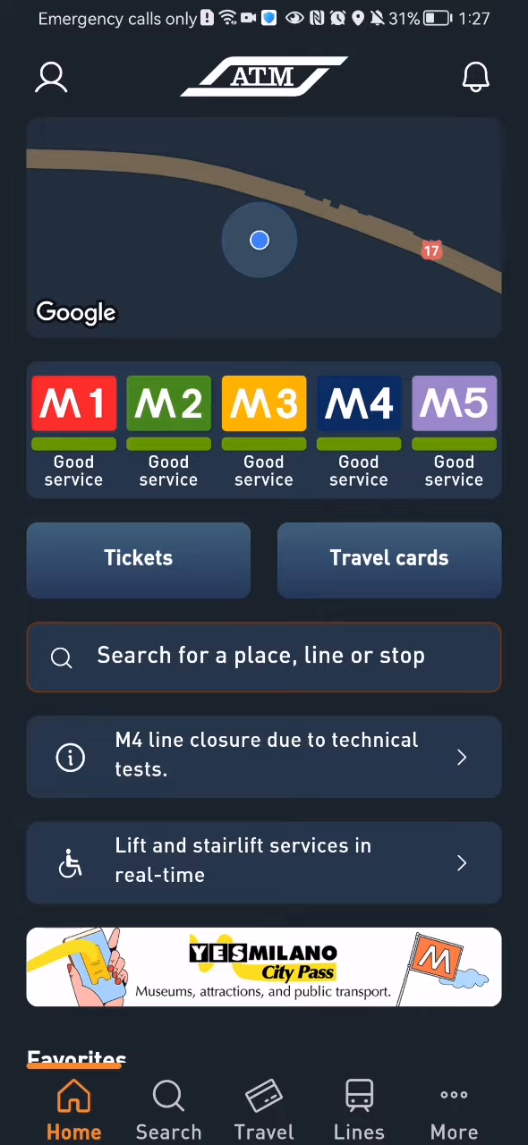
click(389, 567)
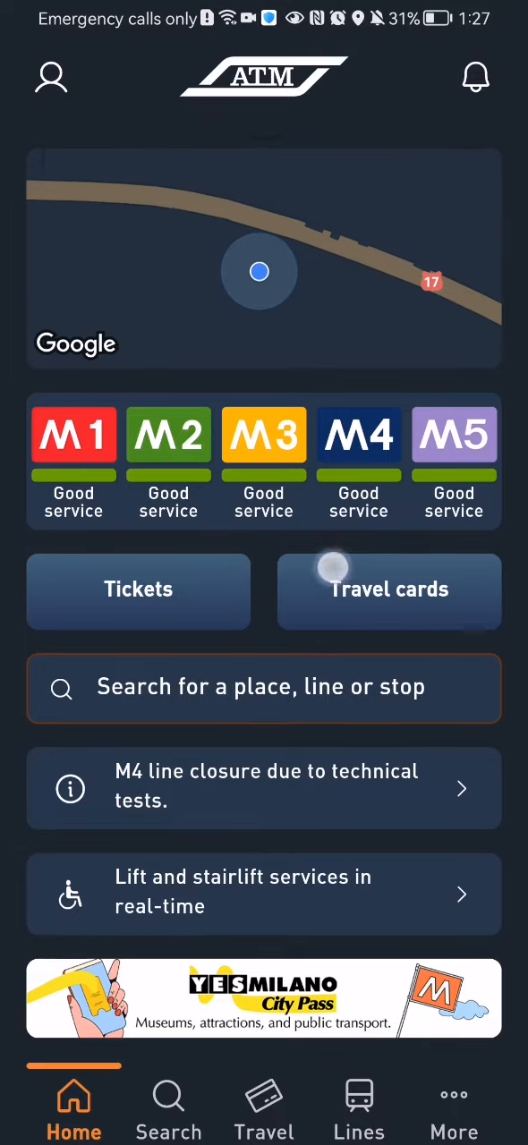
scroll(up, 3)
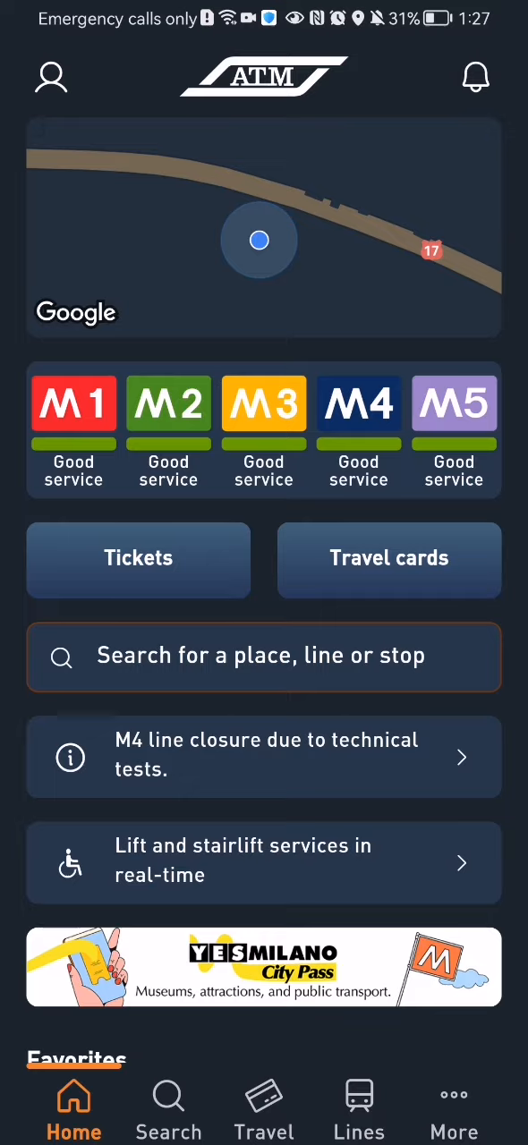